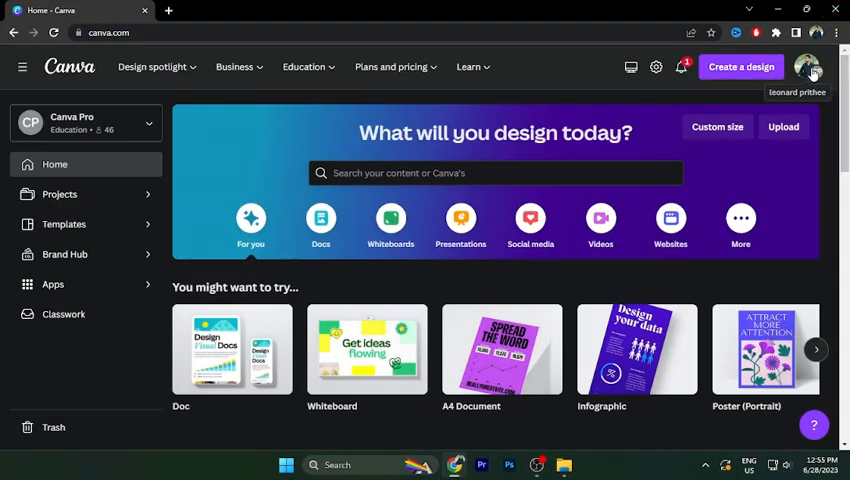
mouse_move(390, 165)
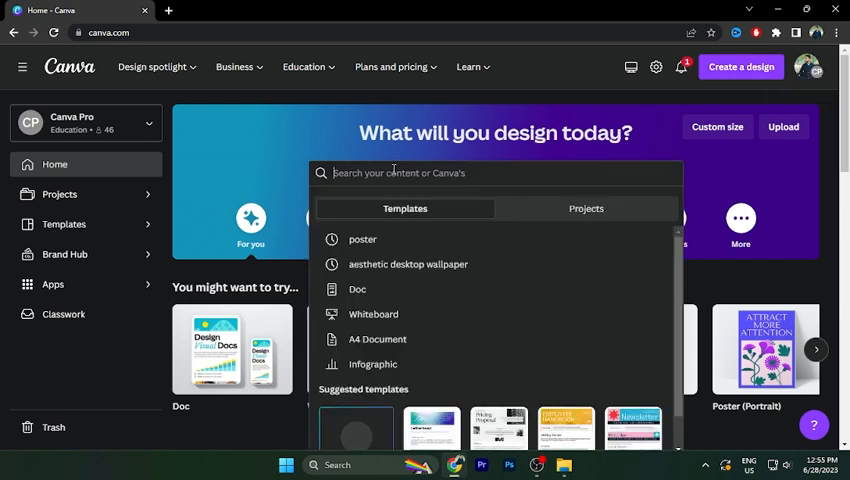
Search Canva templates for 'poster' and create a blank poster
left_click(362, 239)
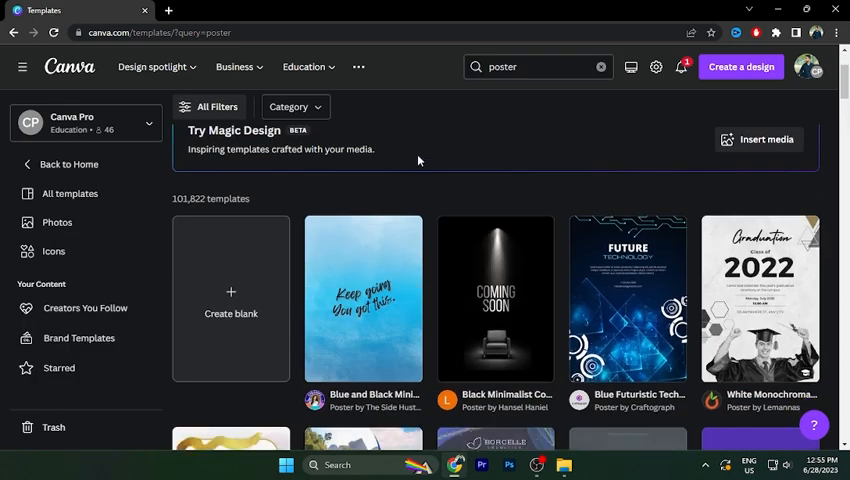
scroll("down", 3)
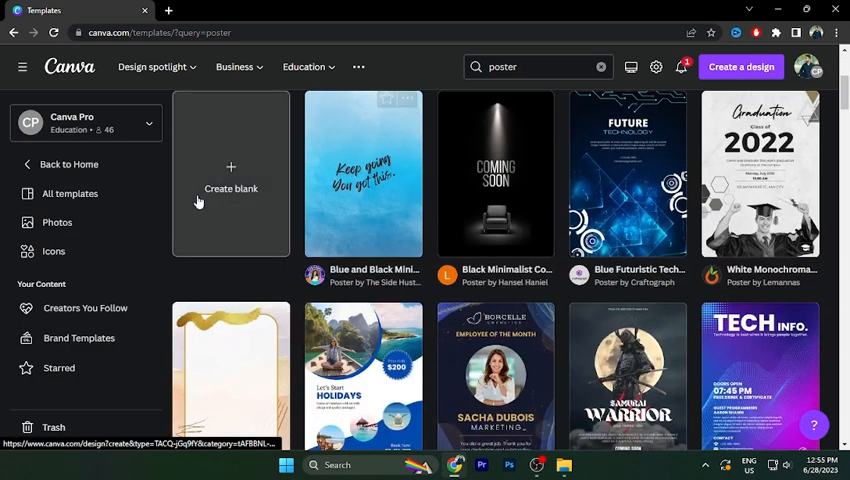
left_click(231, 180)
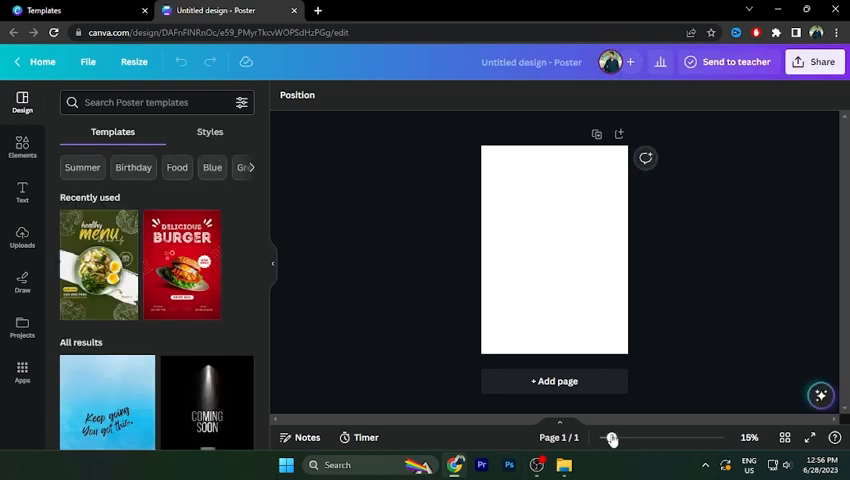
Add the orange juice can photo on a purple page and apply BG Remover
left_click_drag(611, 438, 617, 438)
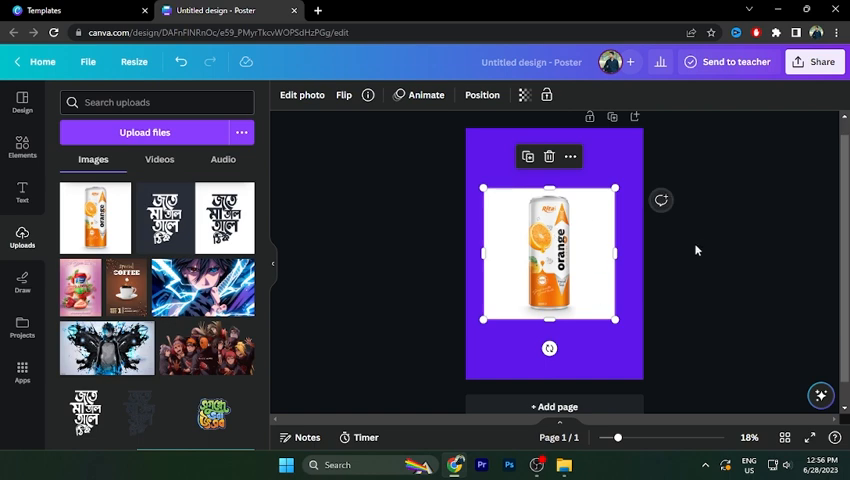
mouse_move(575, 260)
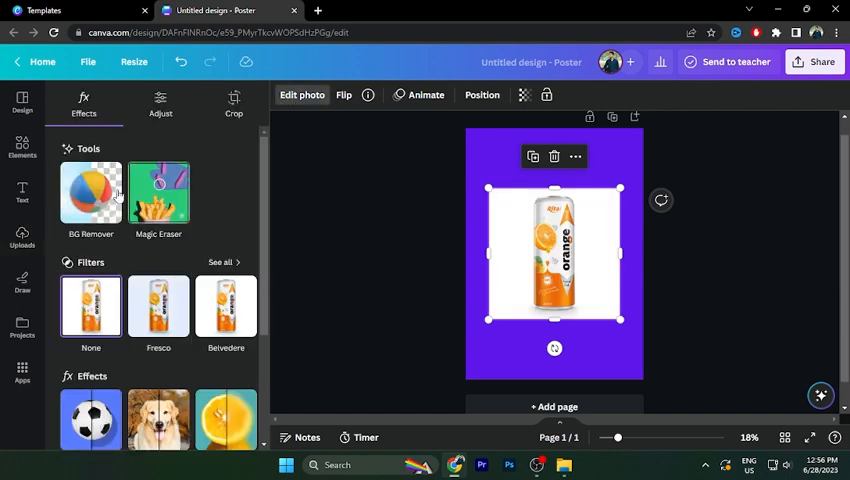
left_click(90, 191)
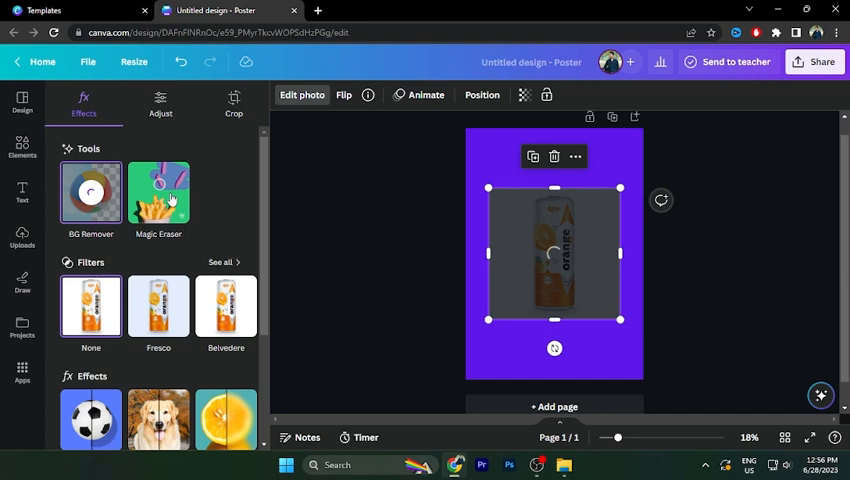
left_click(90, 192)
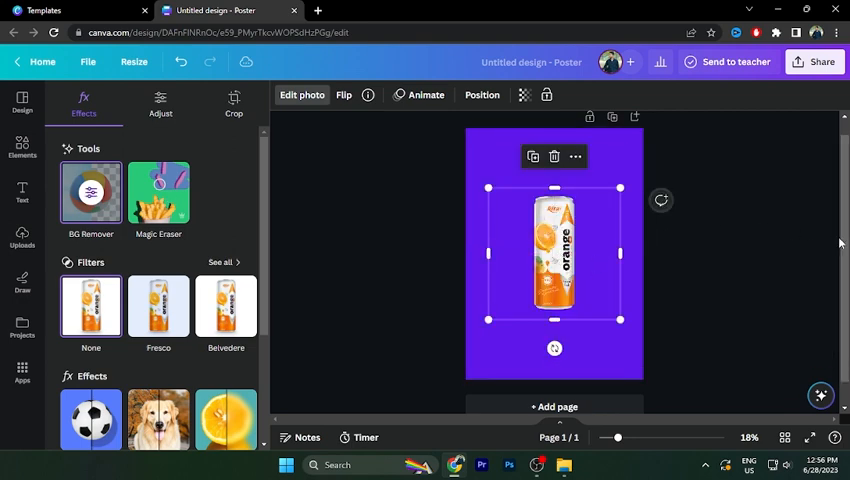
mouse_move(318, 10)
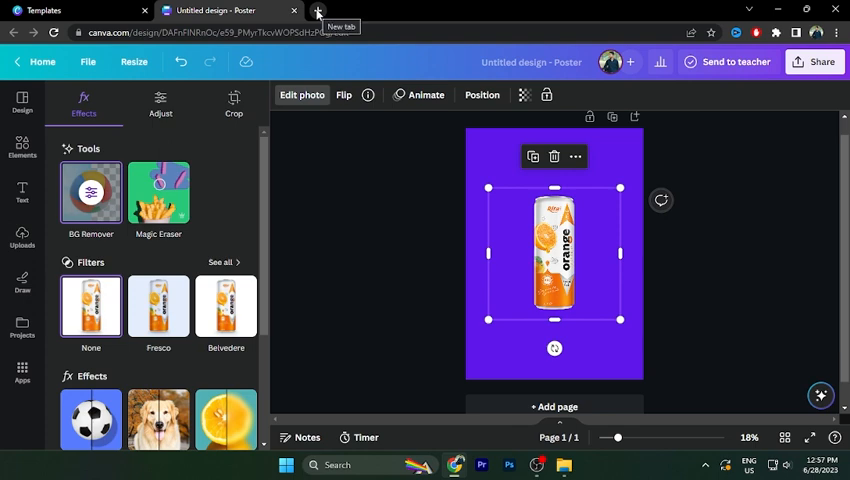
Upload the orange can photo to remove.bg and download the transparent cut-out
left_click(317, 13)
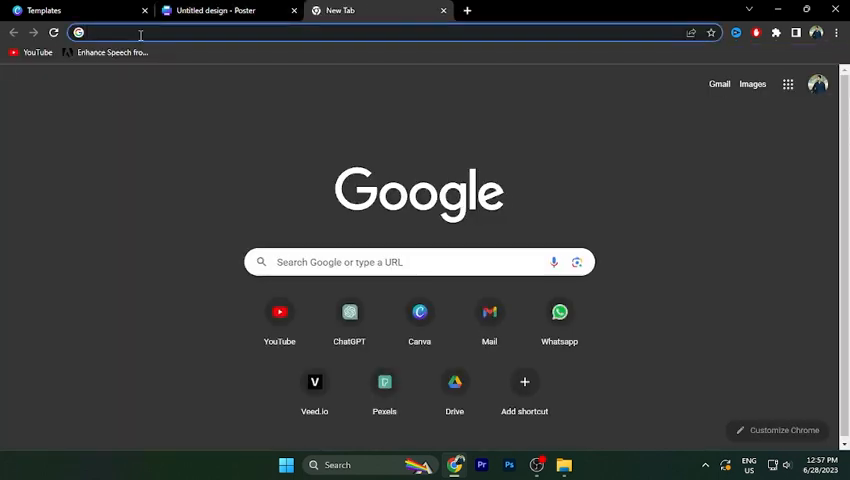
type("remove.bg")
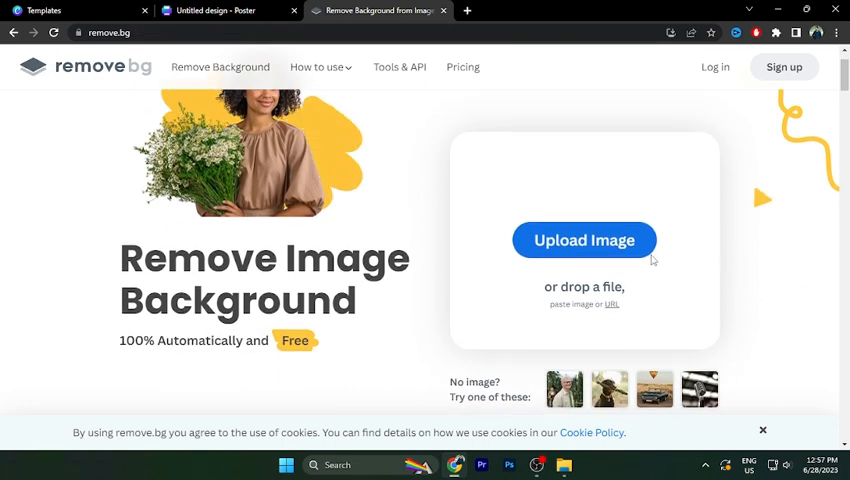
left_click(584, 240)
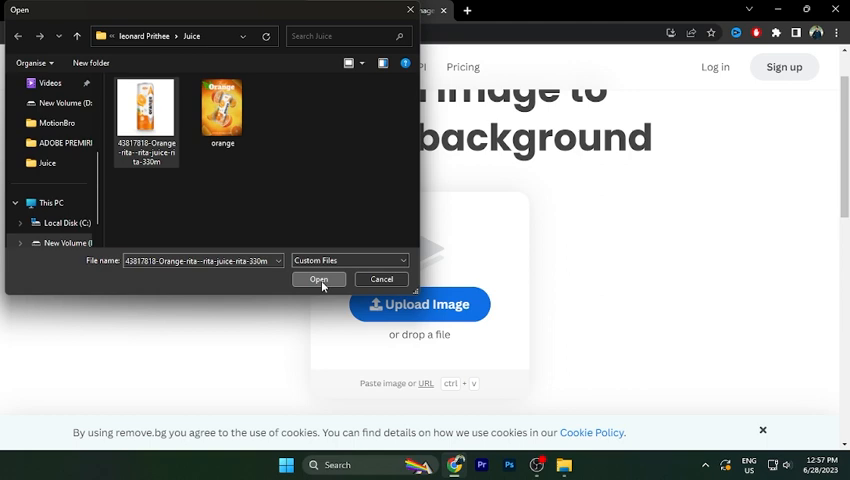
left_click(318, 279)
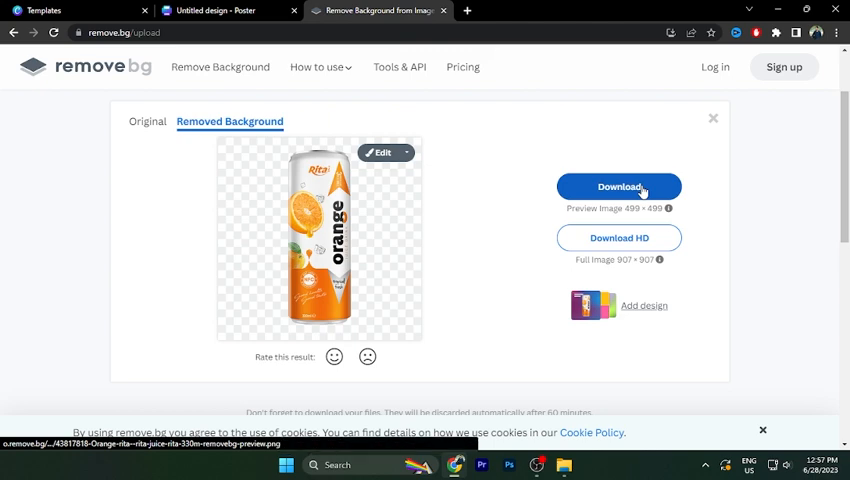
left_click(230, 10)
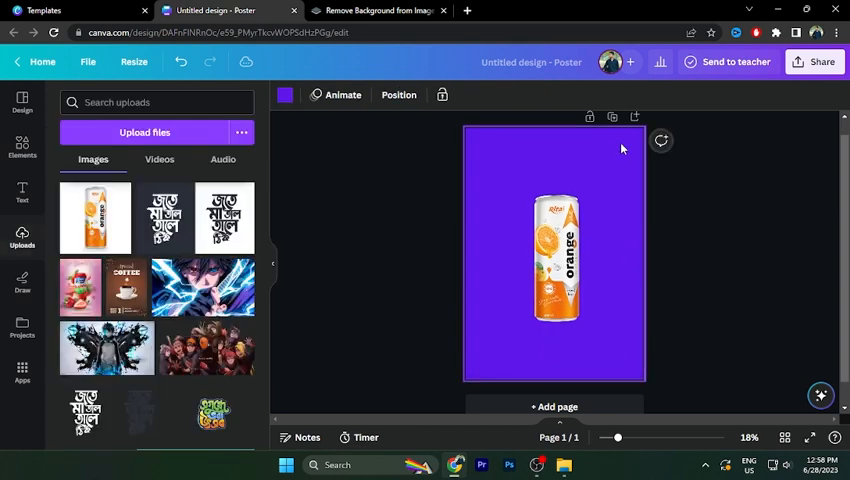
Set a custom page background colour sampled with the eyedropper from the can's orange
left_click(285, 94)
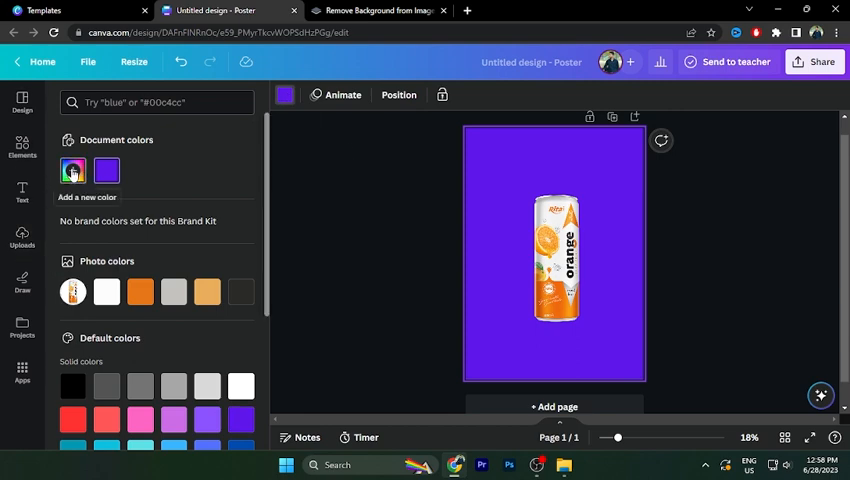
left_click(72, 170)
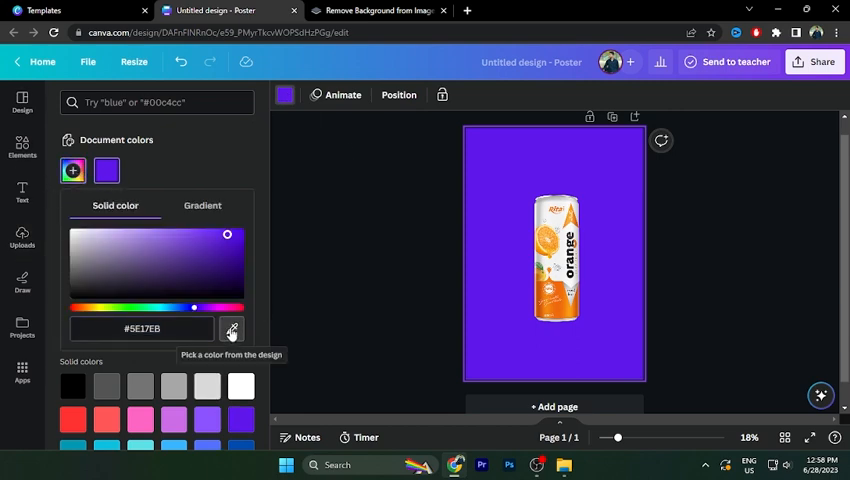
left_click(231, 328)
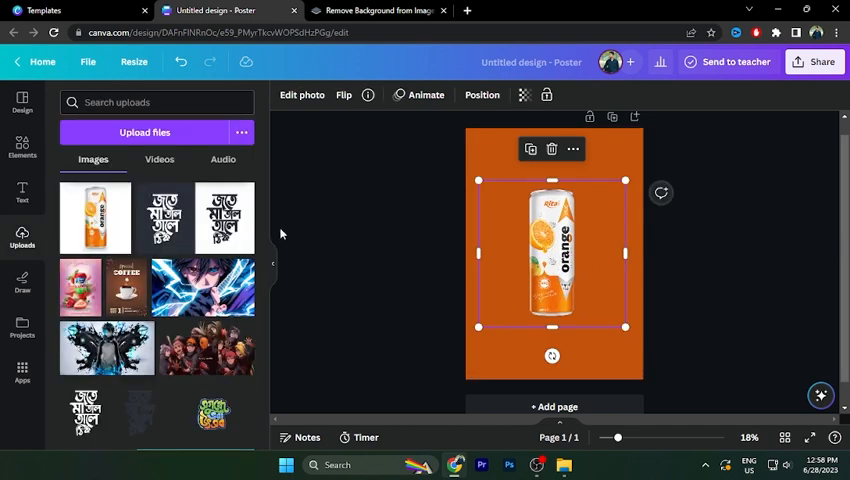
Add a blue splash element and send it backward behind the can
left_click(21, 145)
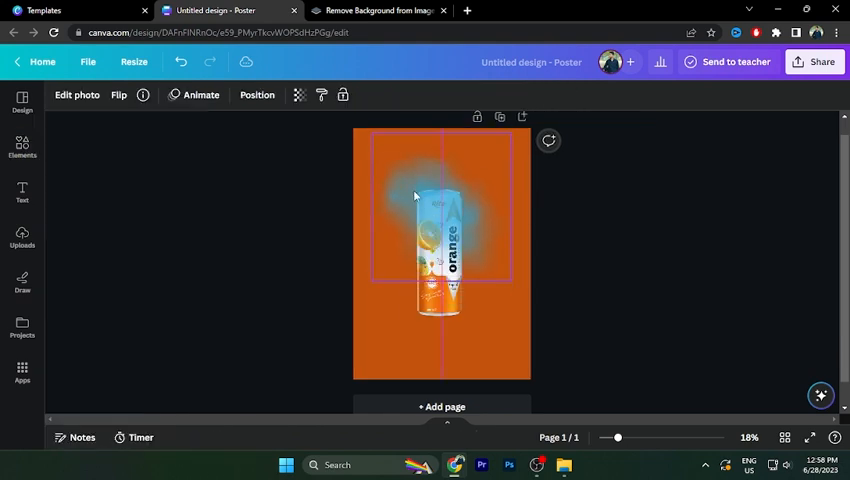
right_click(415, 196)
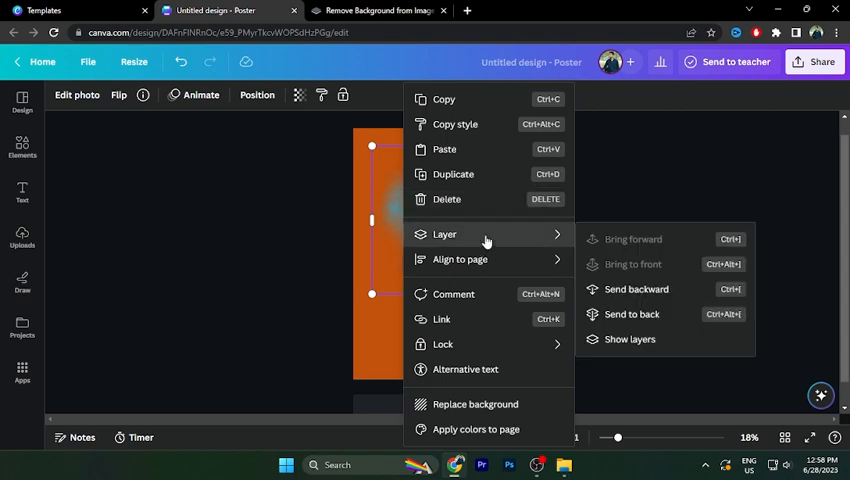
left_click(630, 339)
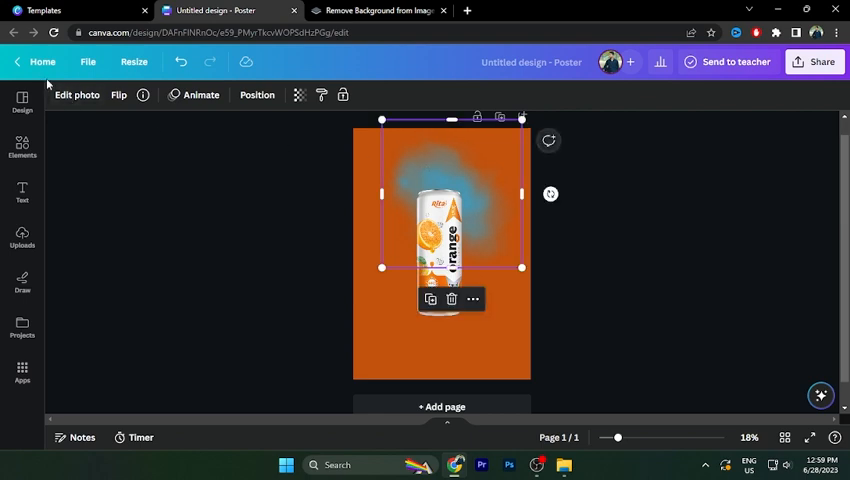
Apply the Amber duotone effect to the splash image
left_click(76, 95)
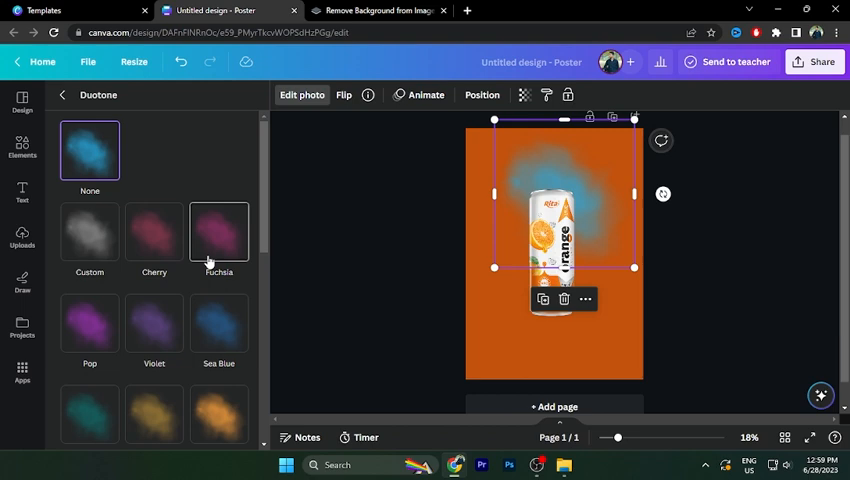
left_click(218, 165)
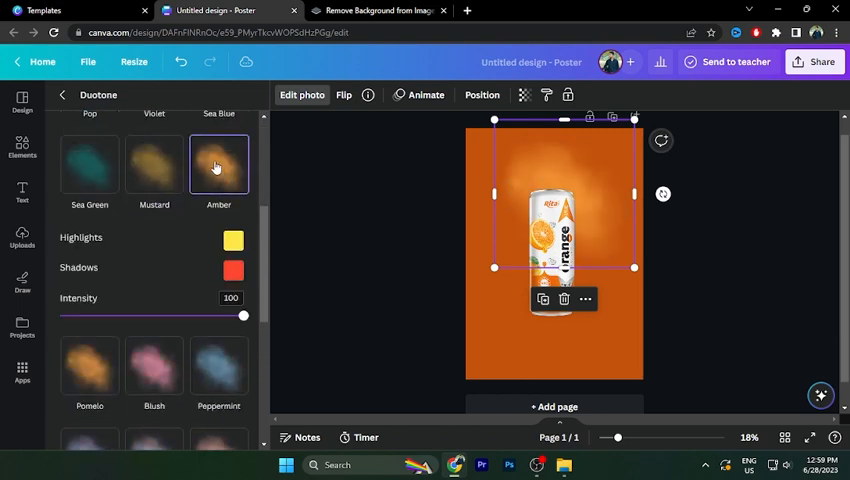
left_click(233, 270)
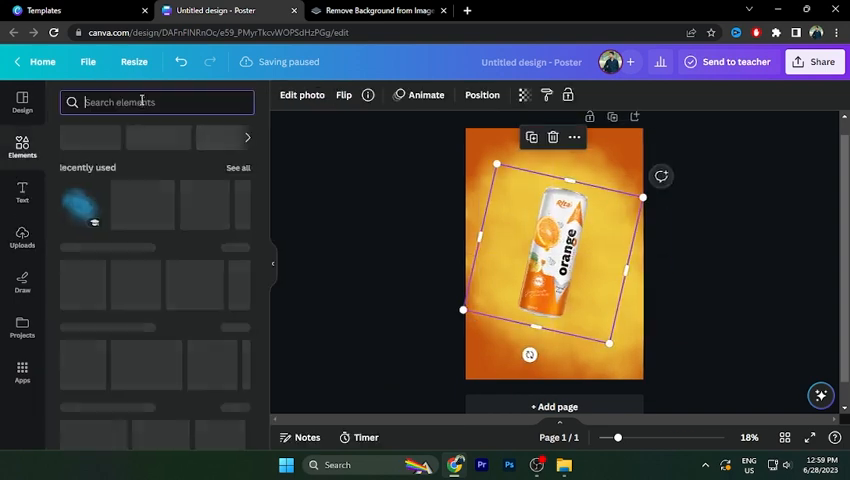
Add an 'orange slice' photo and remove its white background with BG Remover
type("orange slice")
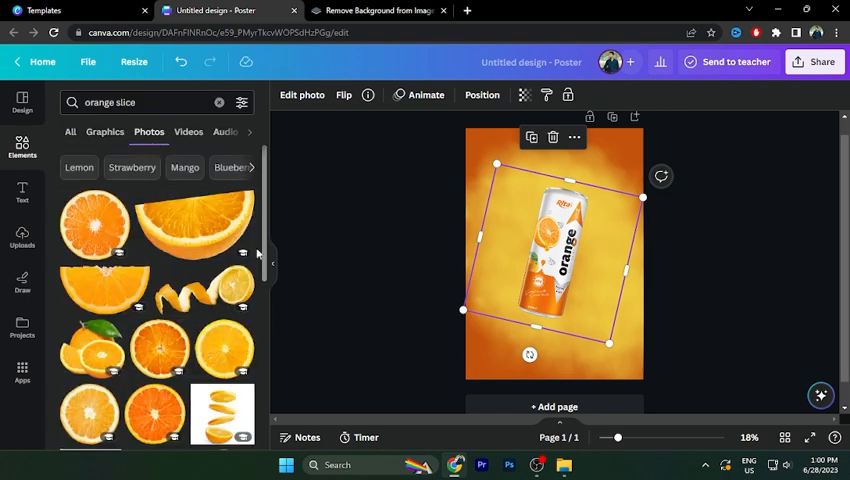
left_click(219, 102)
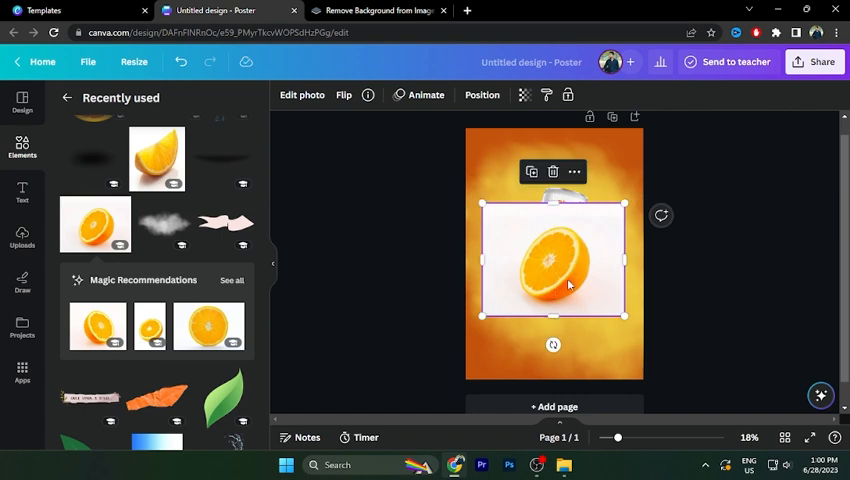
left_click(301, 94)
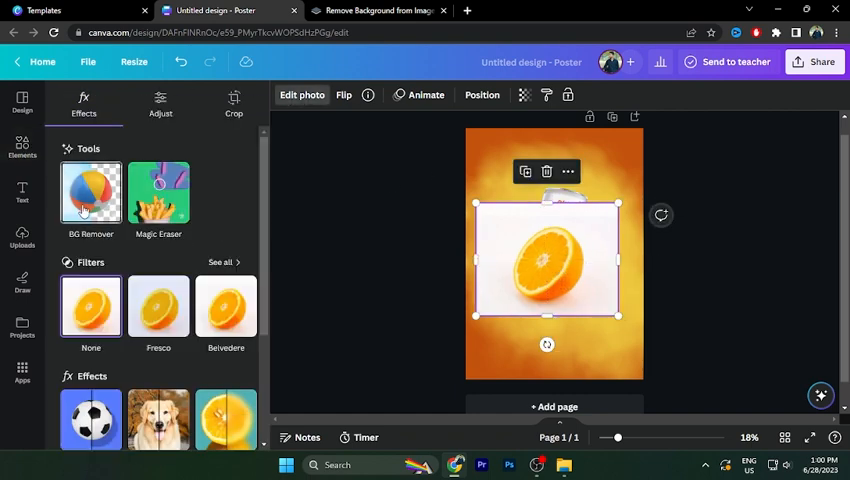
left_click(90, 192)
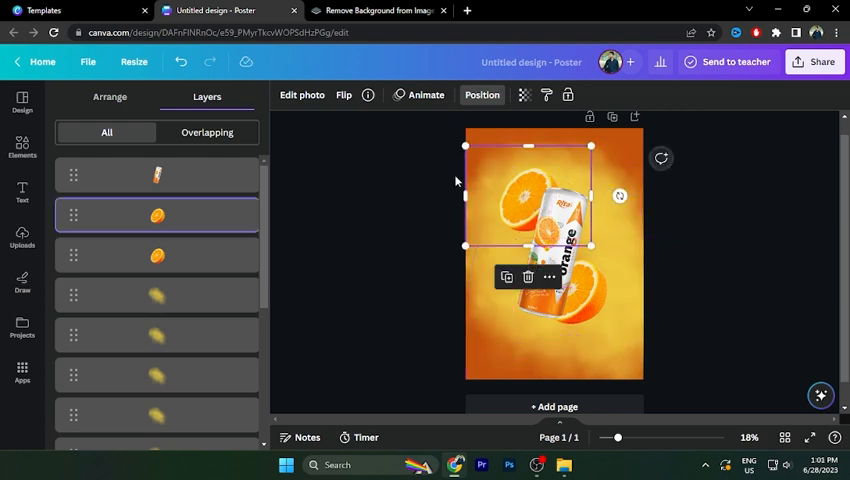
Move an orange wedge beside the lower can and send it behind the can
left_click(343, 94)
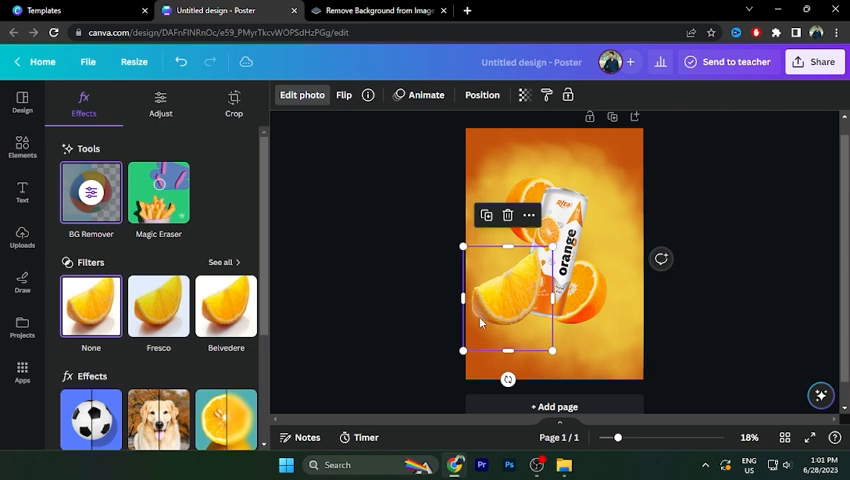
left_click_drag(463, 246, 490, 279)
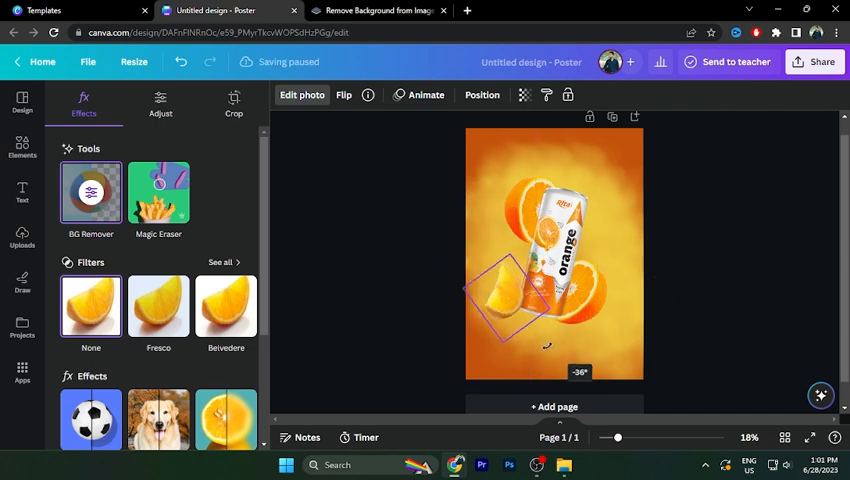
left_click(510, 300)
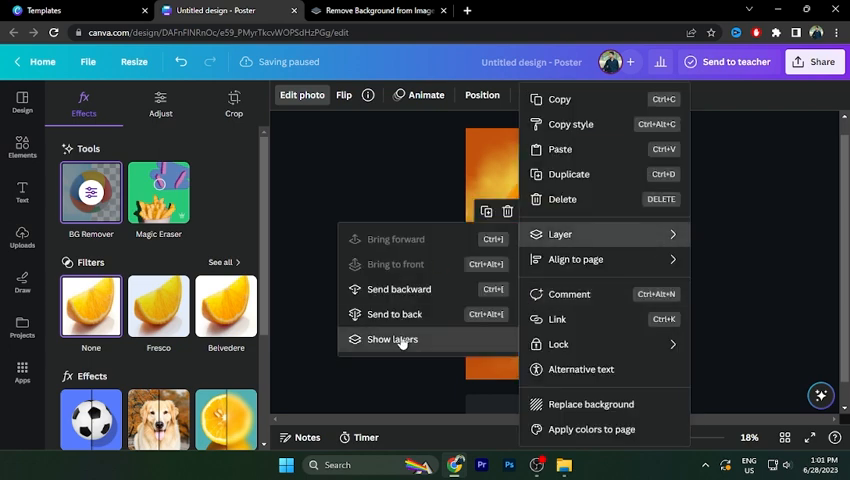
left_click(392, 339)
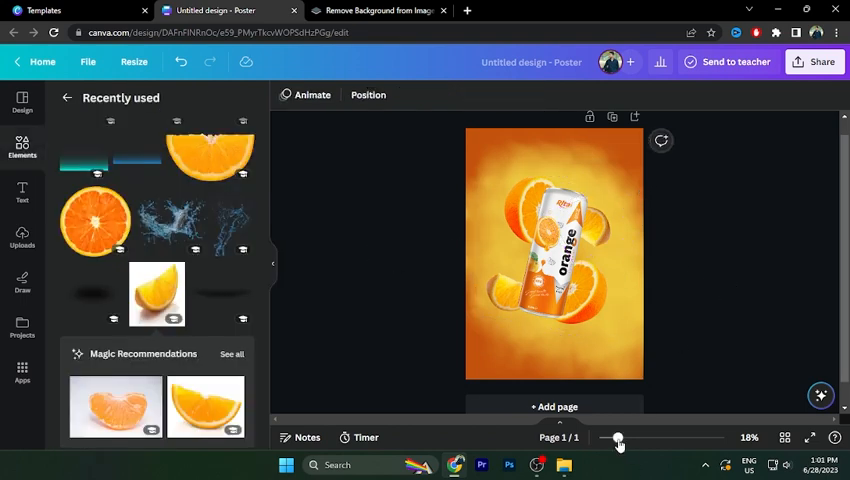
Add a flipped shadow graphic beside the can, then browse water photos
left_click_drag(614, 438, 628, 438)
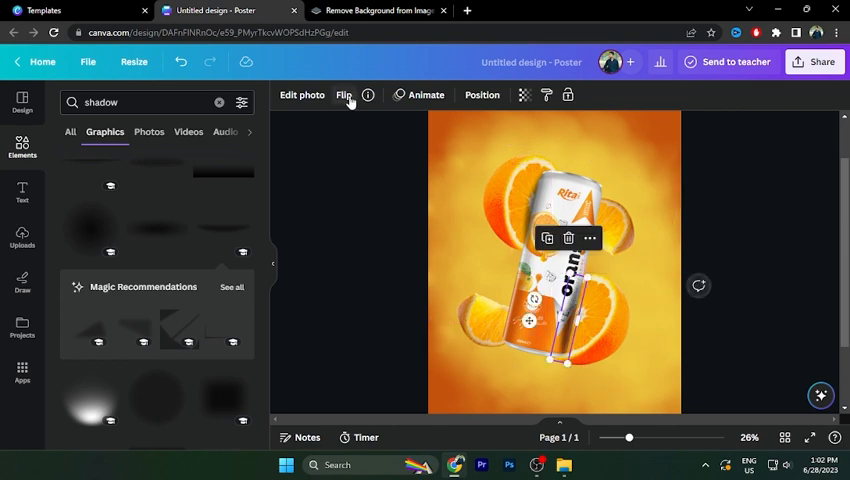
left_click(343, 94)
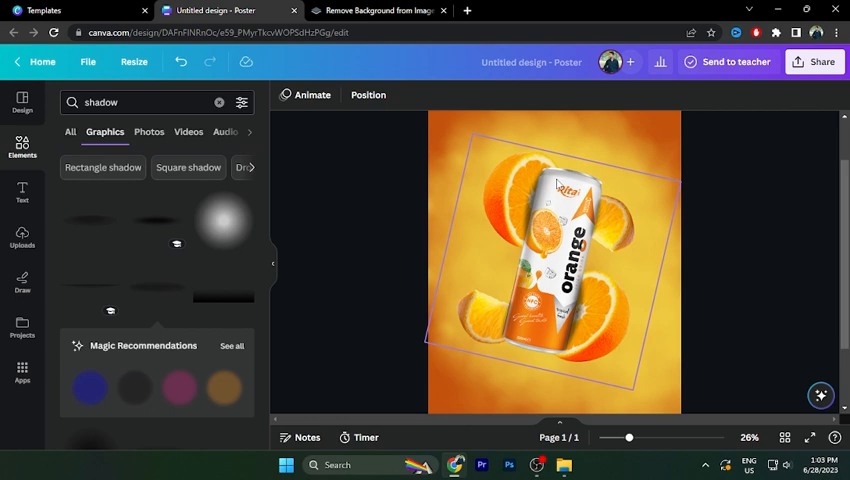
left_click(765, 245)
type("water")
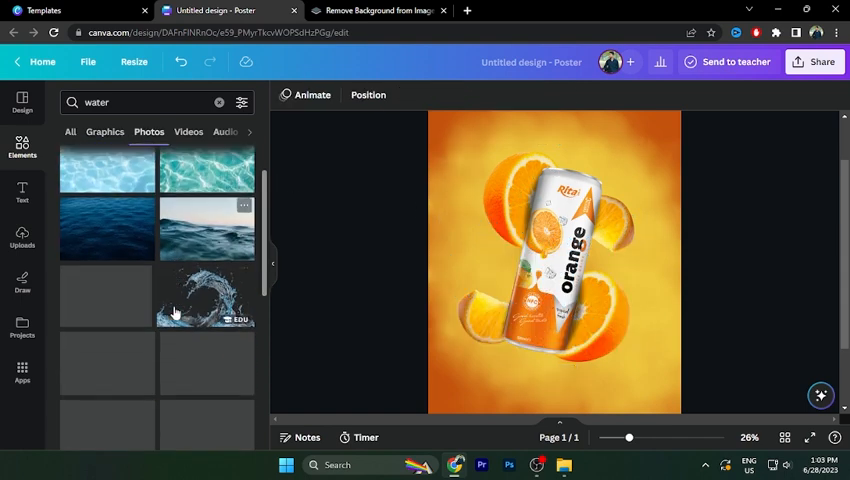
Add a water splash photo behind the can and open recently used elements
left_click(219, 102)
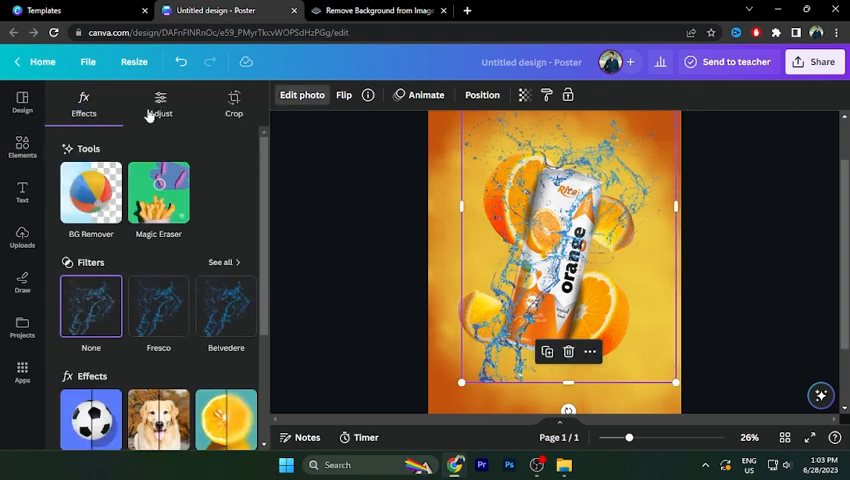
scroll("down", 3)
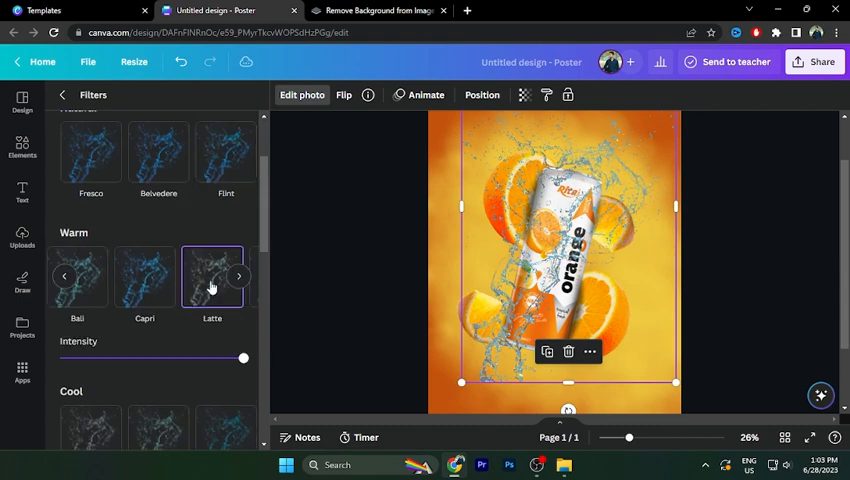
scroll("down", 3)
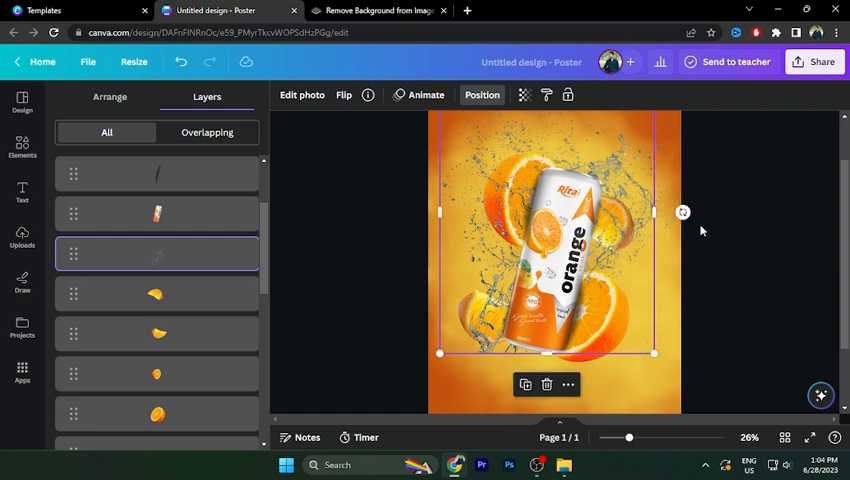
left_click(22, 145)
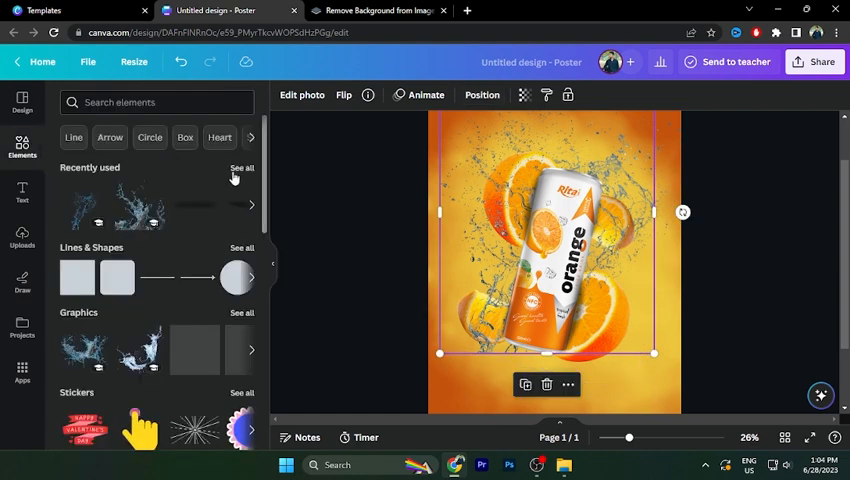
left_click(242, 168)
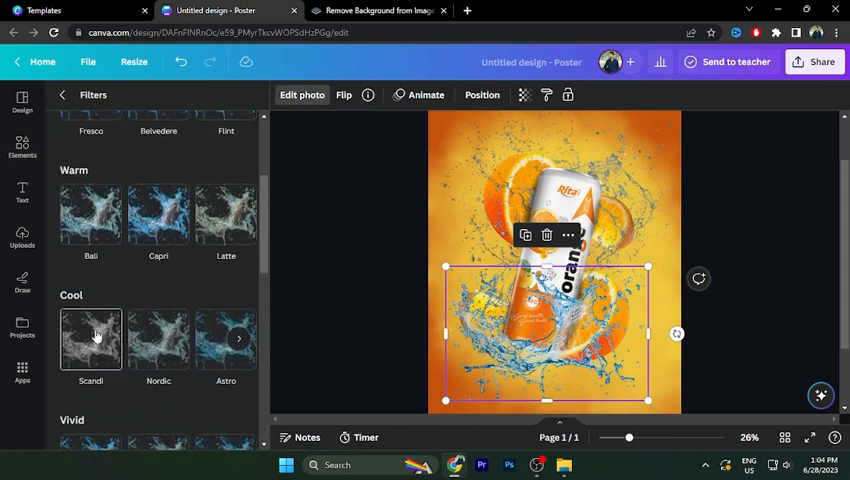
Apply the Scandi filter to the lower water splash
left_click(90, 338)
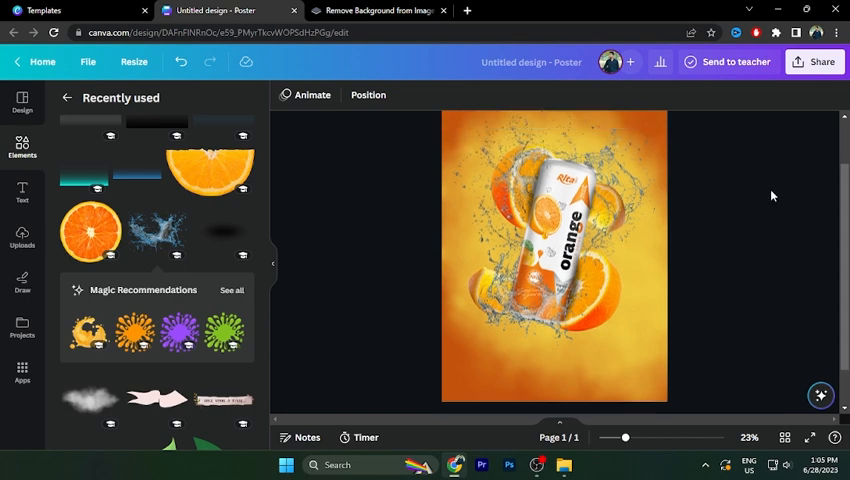
Add orange slice images and move them to the top-right and bottom-right corners
left_click(553, 280)
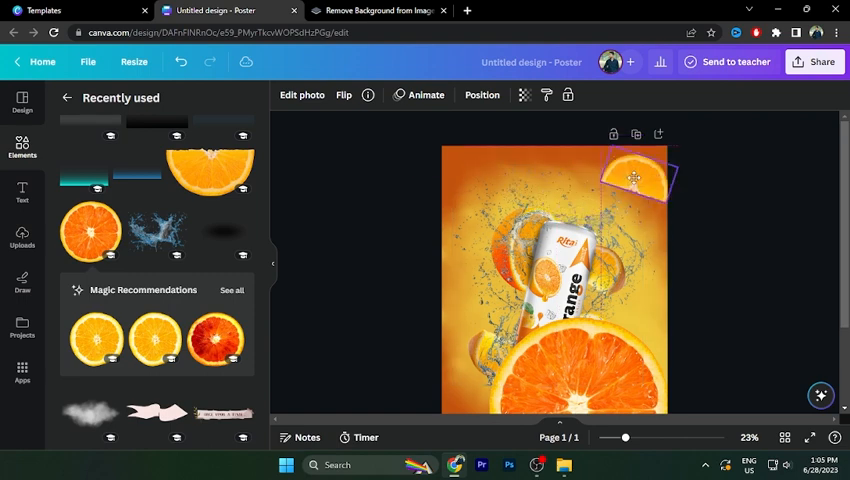
left_click(637, 178)
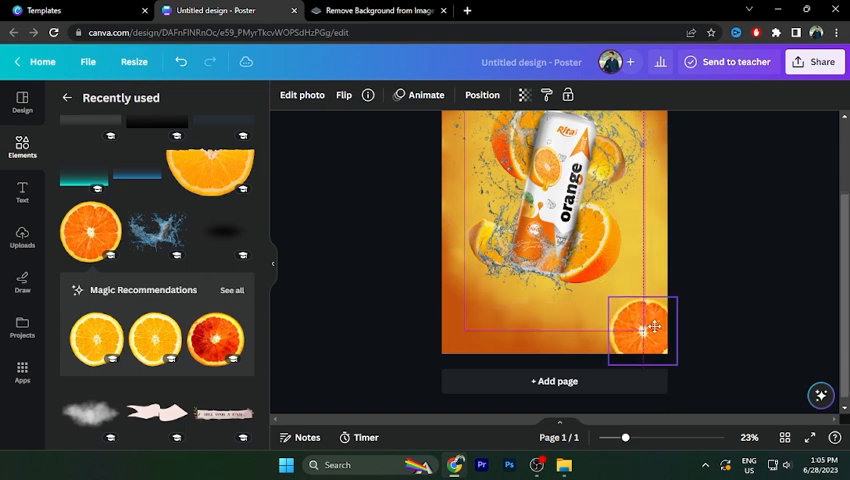
left_click(640, 328)
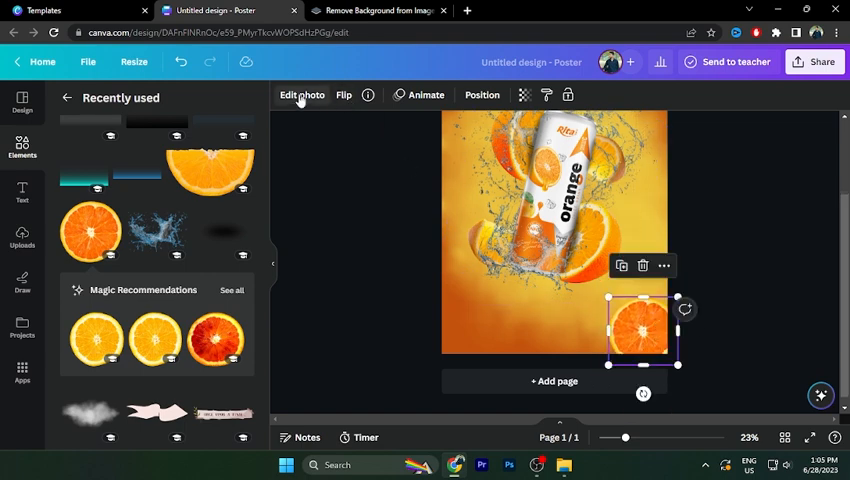
Blur the corner orange slice using the photo Blur effect
left_click(301, 94)
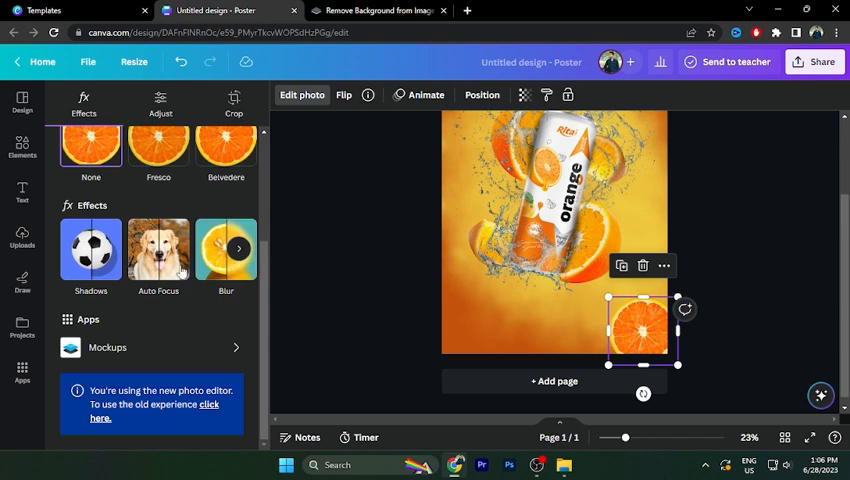
left_click(226, 249)
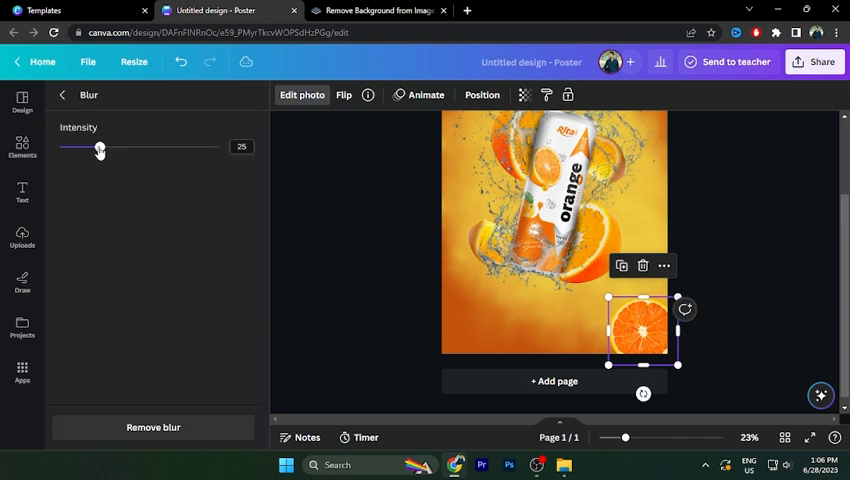
left_click_drag(99, 147, 179, 147)
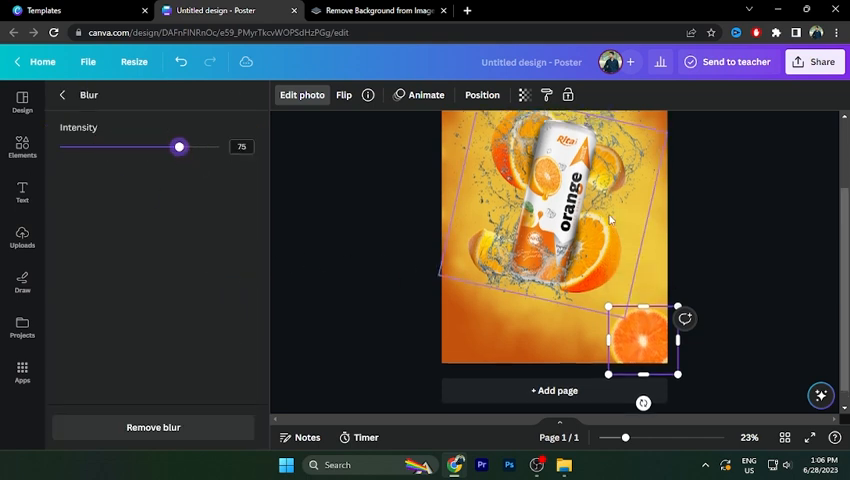
left_click_drag(179, 147, 59, 147)
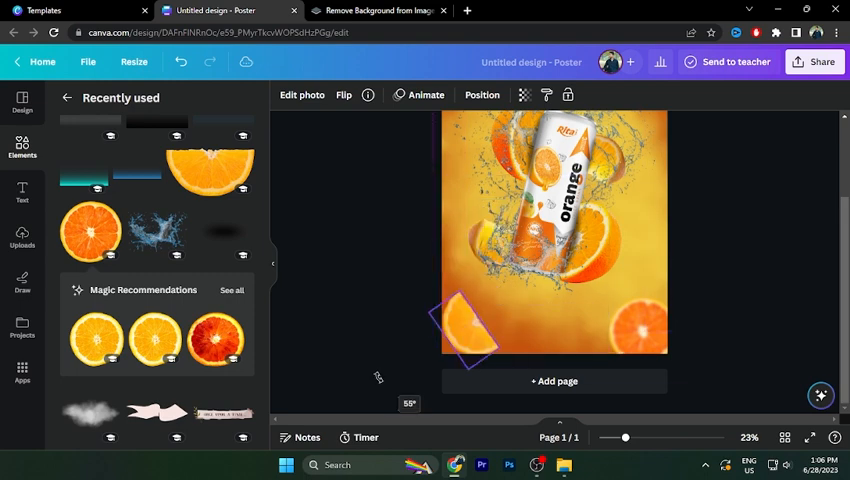
Strengthen the blur on the bottom-left orange wedge
left_click(468, 335)
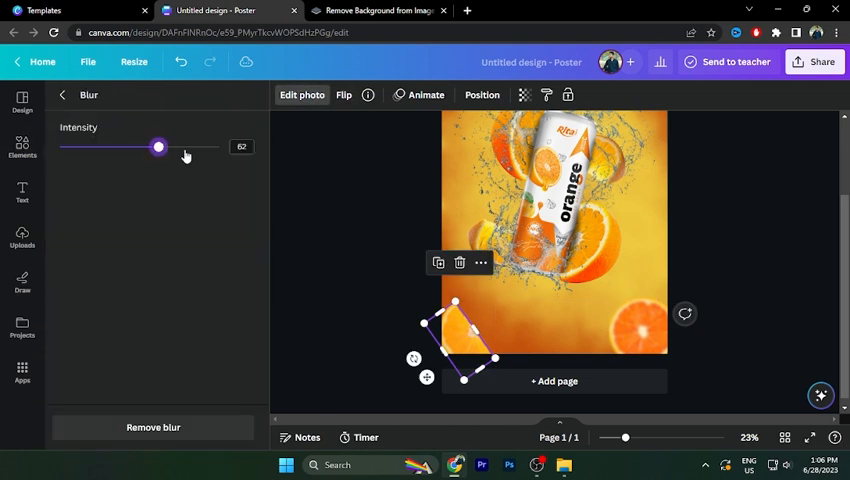
left_click_drag(158, 147, 187, 147)
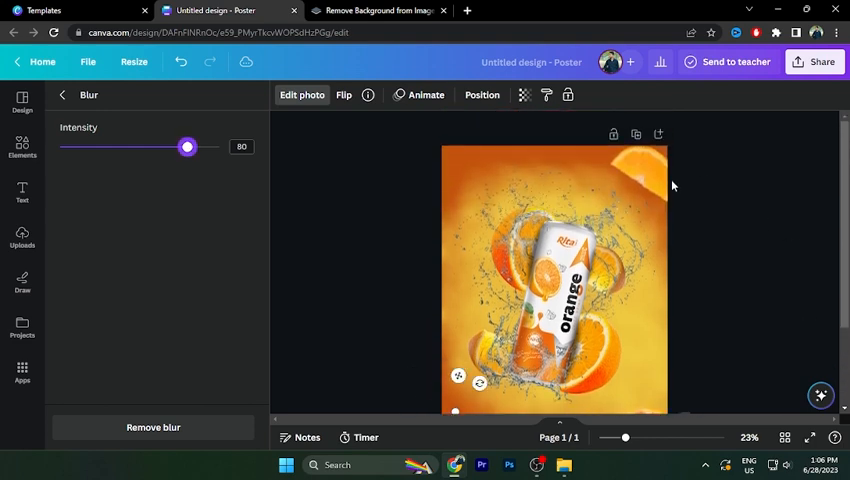
left_click(22, 145)
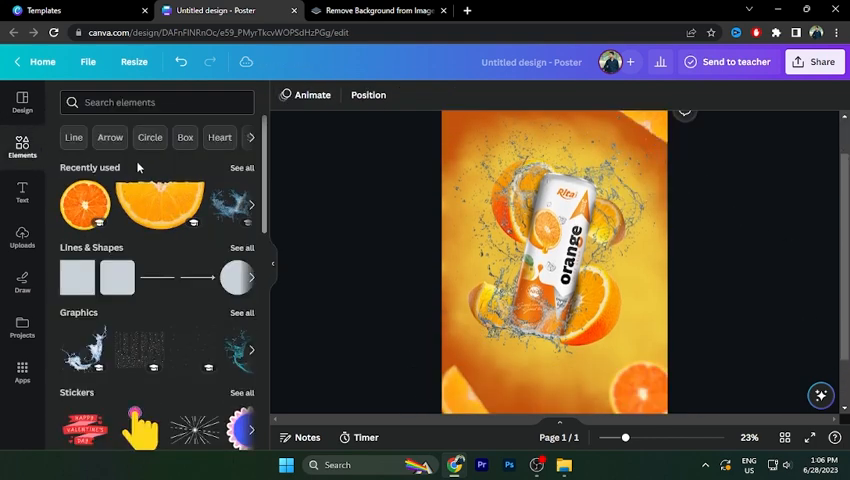
Add a 'gradient' element over the top-right corner and tint it orange
left_click(155, 102)
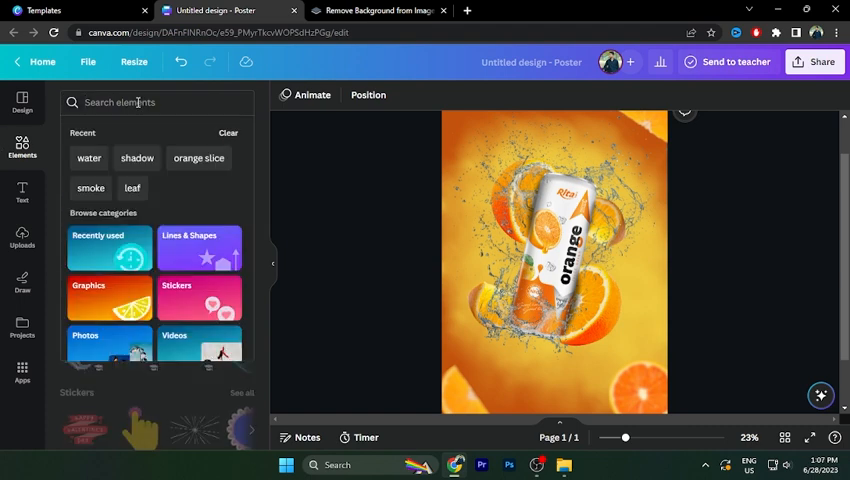
type("gradient")
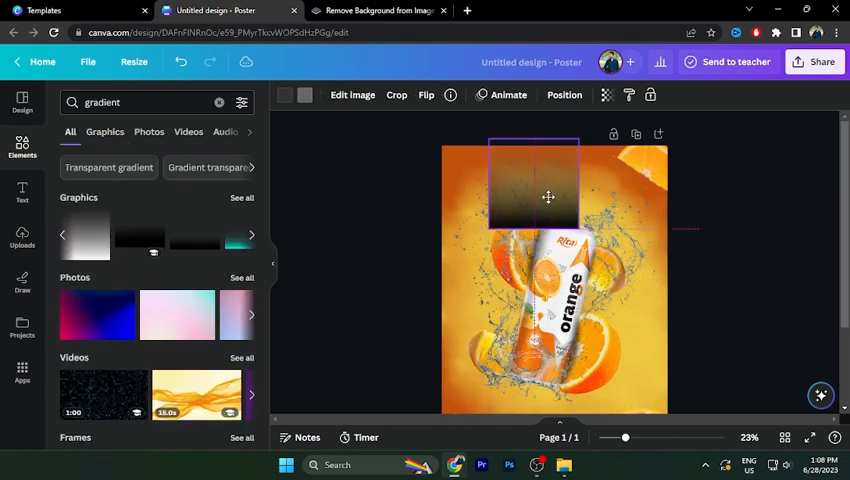
left_click_drag(547, 135, 630, 150)
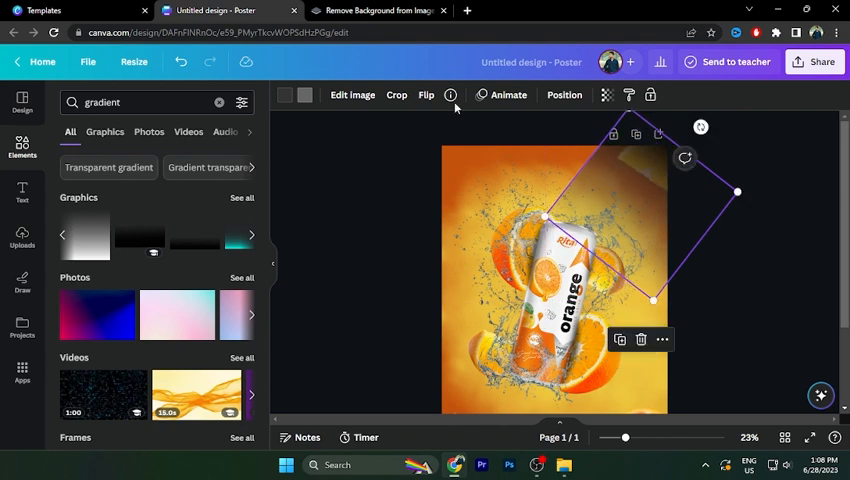
left_click(285, 94)
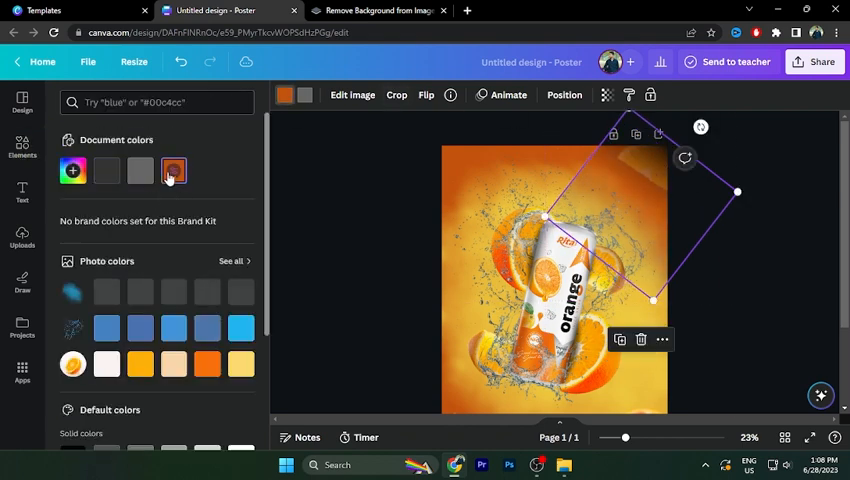
type("gradient")
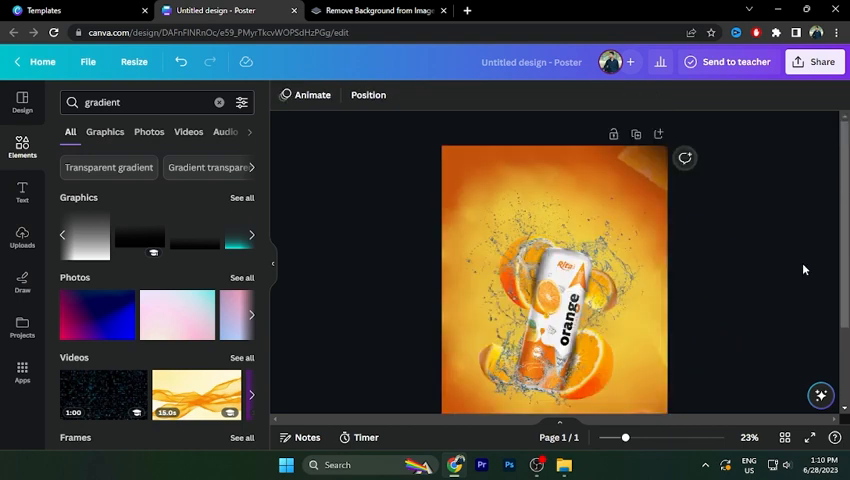
left_click(22, 192)
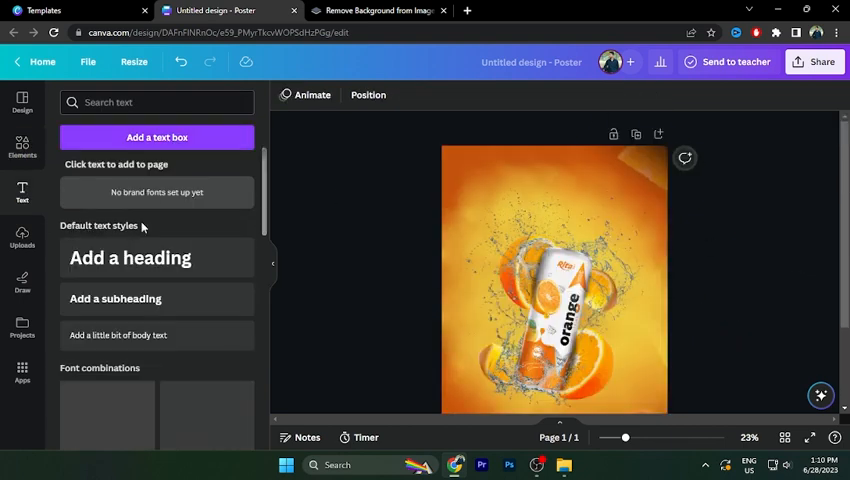
Add an 'orange' heading in Archivo Black and recolour it white
left_click(130, 258)
type("orange")
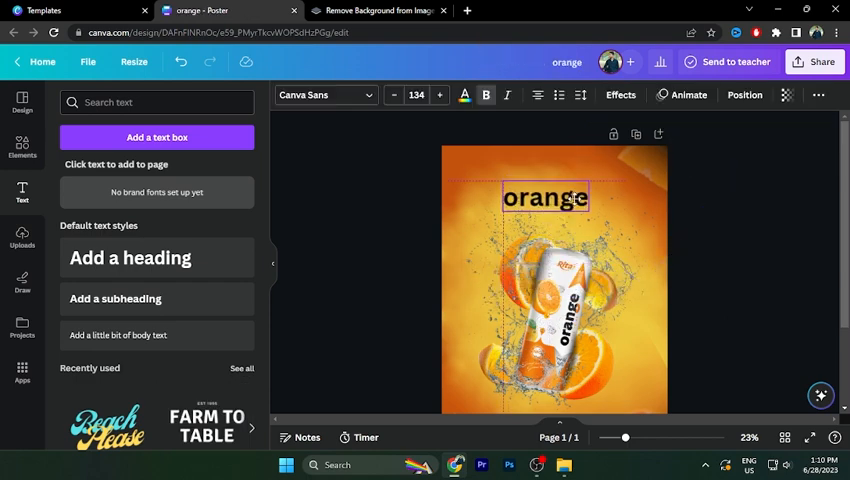
left_click(324, 95)
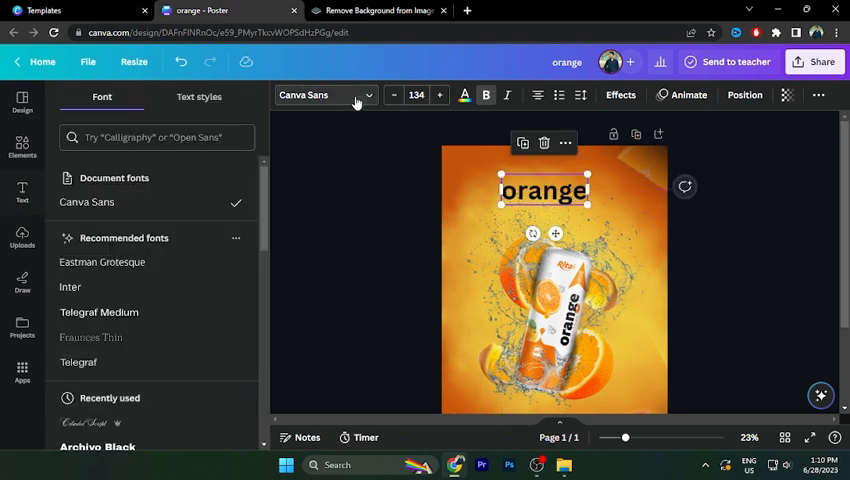
scroll("down", 3)
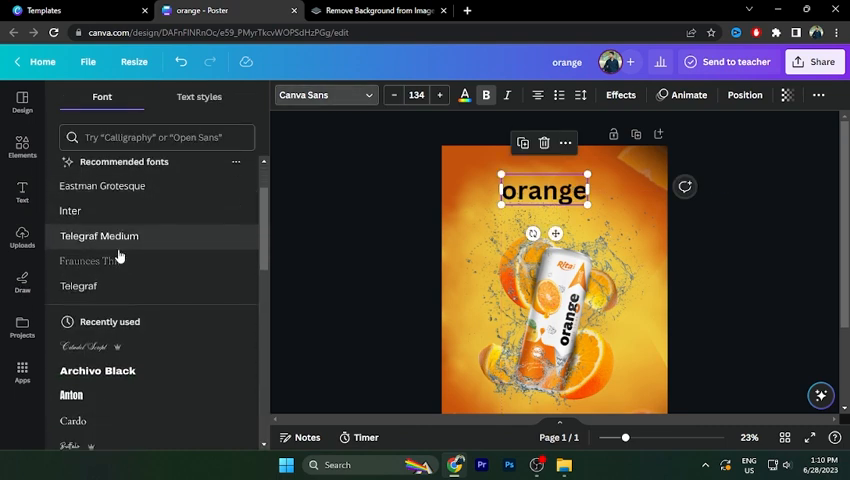
left_click(97, 322)
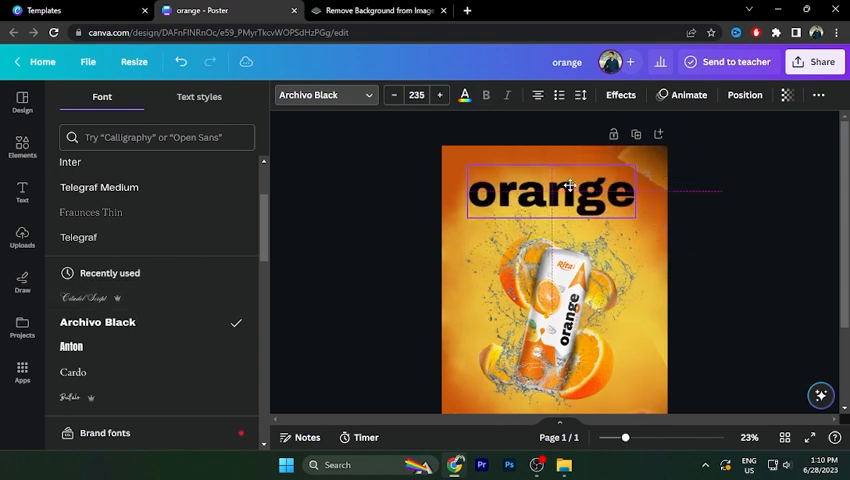
left_click(550, 190)
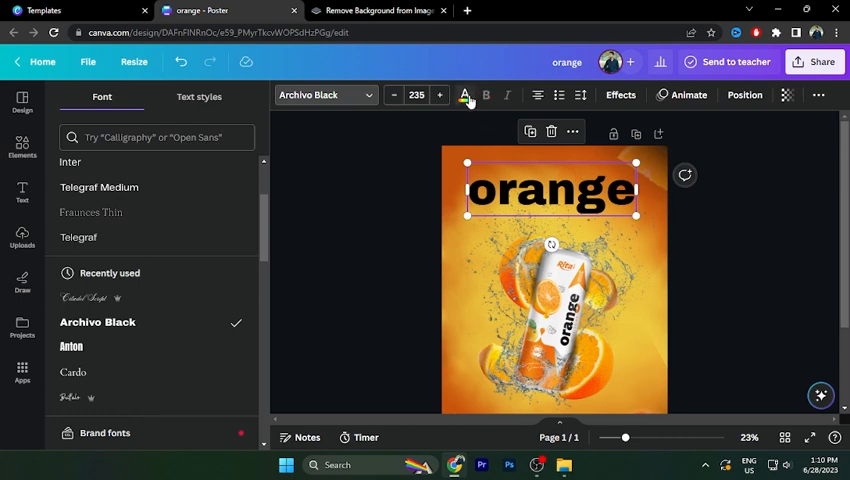
left_click(465, 95)
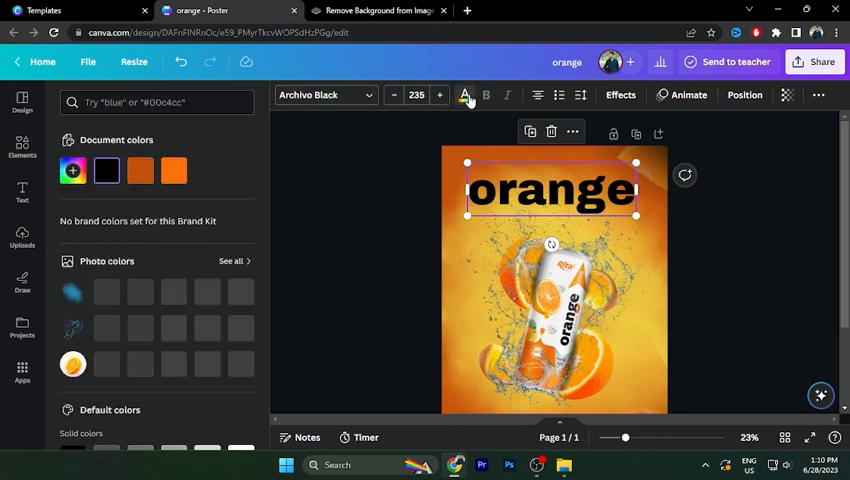
left_click(465, 95)
type("FRESH")
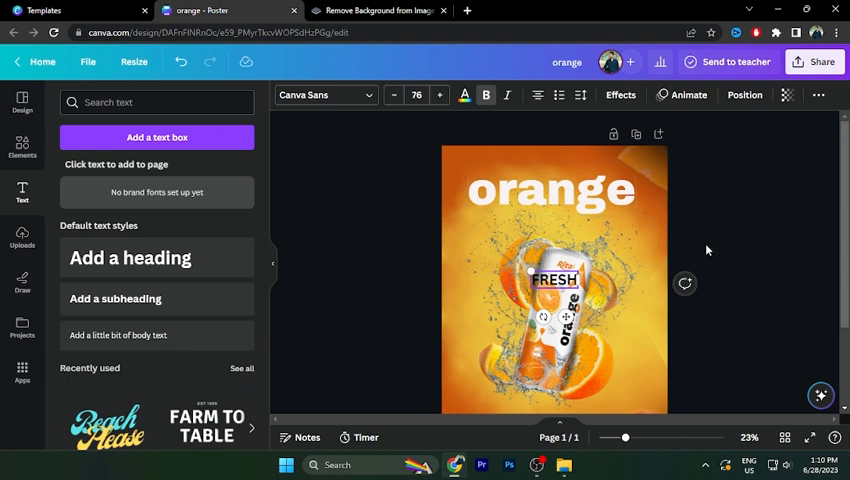
Move FRESH above the 'orange' heading and set it in Cardo
left_click_drag(548, 279, 546, 167)
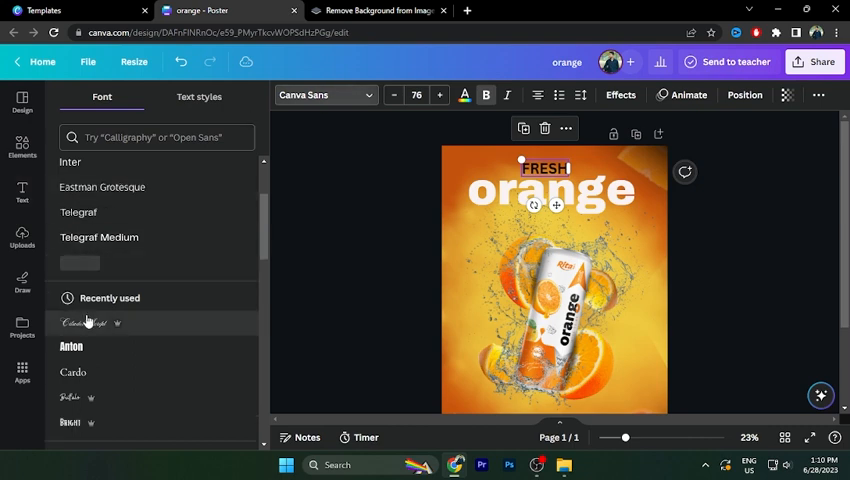
left_click(75, 261)
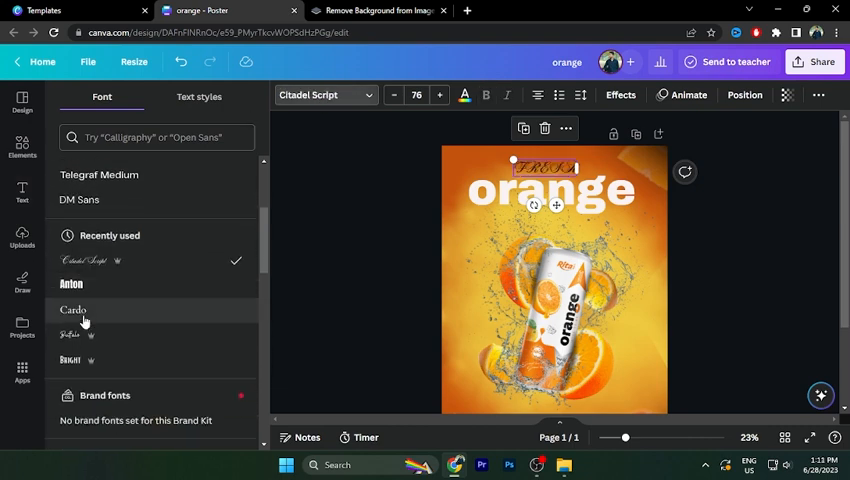
left_click(73, 310)
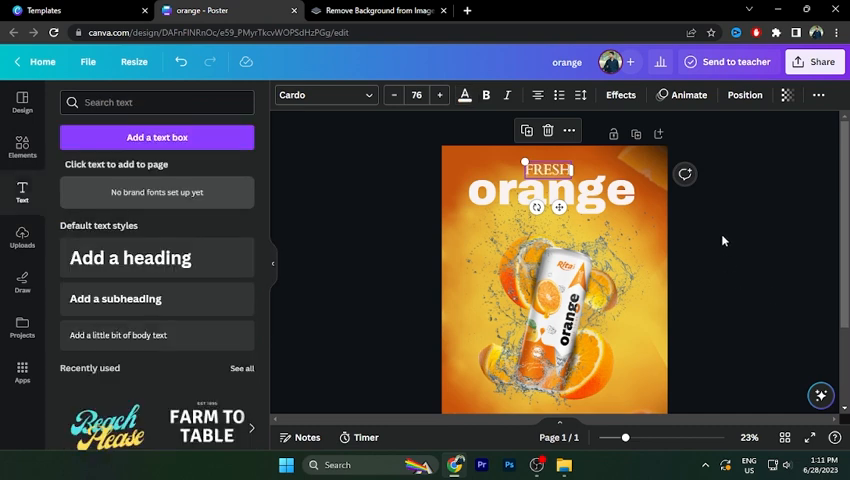
left_click(552, 190)
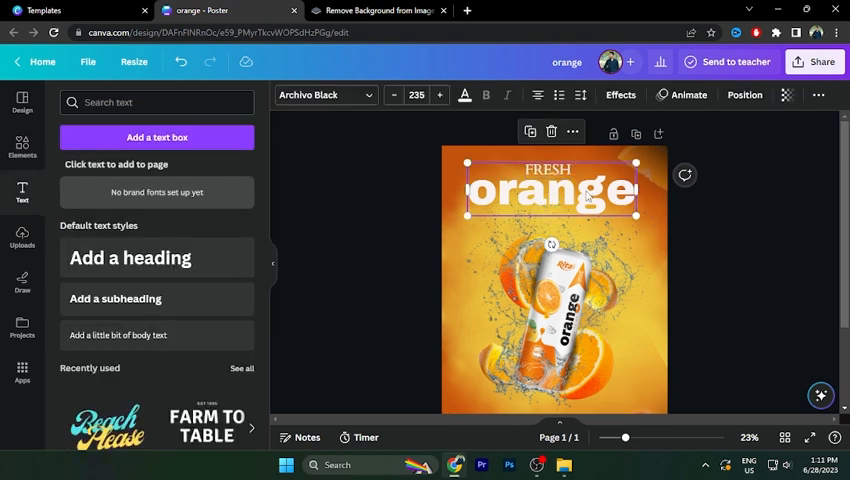
mouse_move(745, 104)
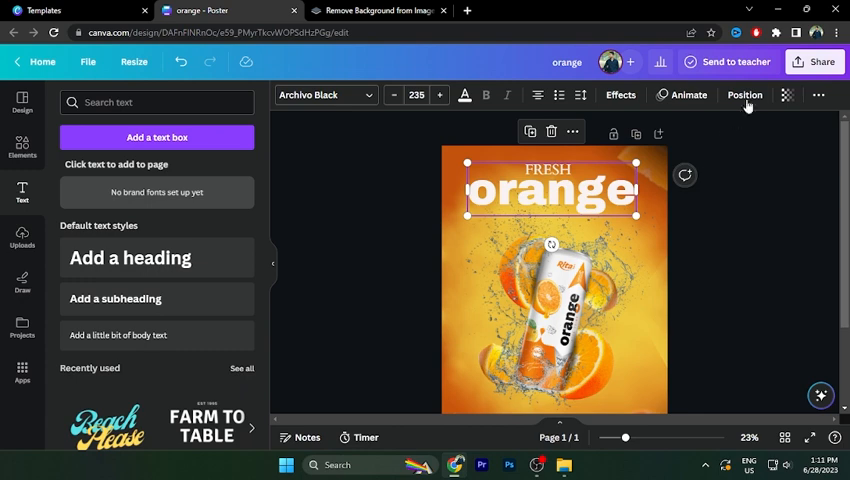
left_click(744, 95)
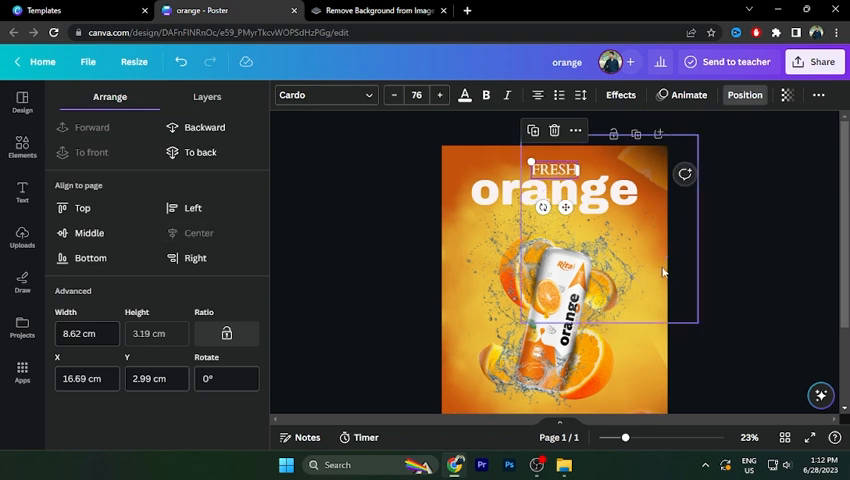
Show all Recently used elements and scroll through the list
left_click(22, 192)
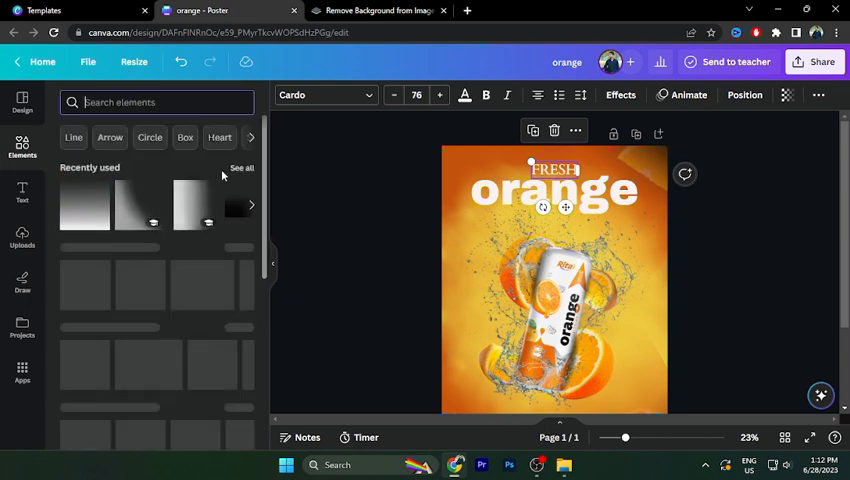
left_click(241, 168)
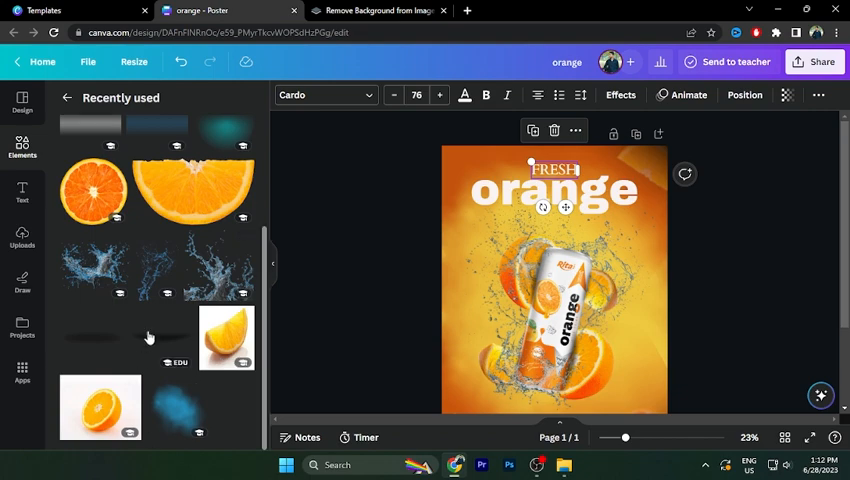
scroll("down", 3)
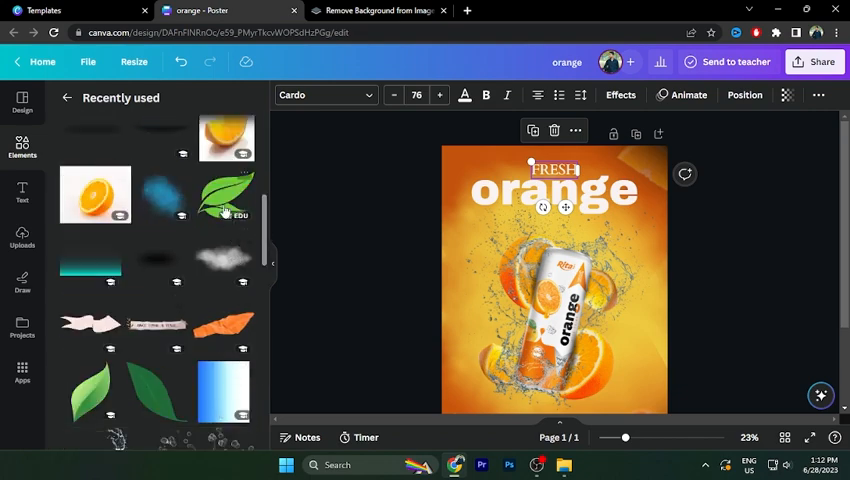